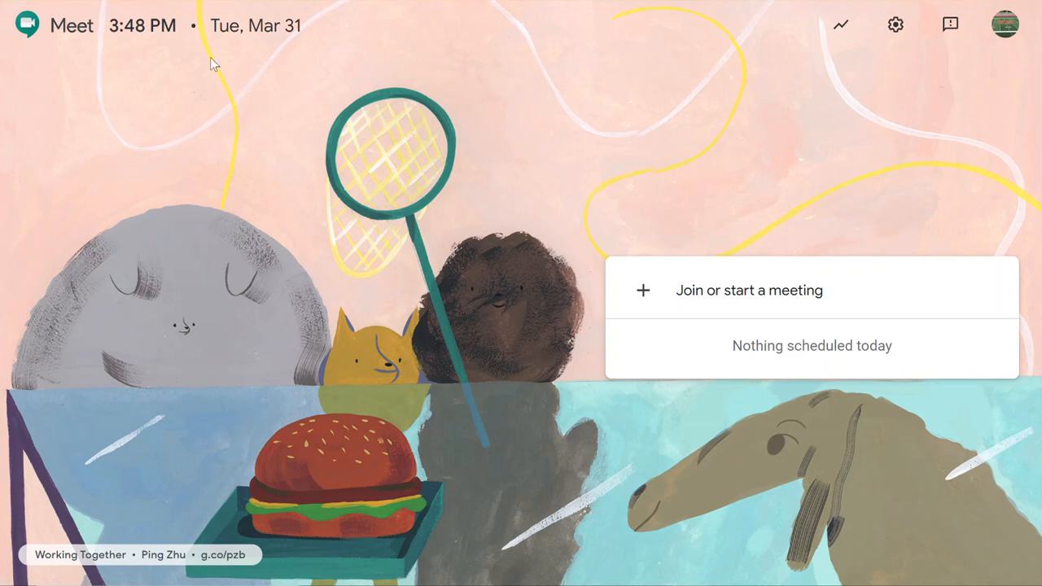
mouse_move(178, 40)
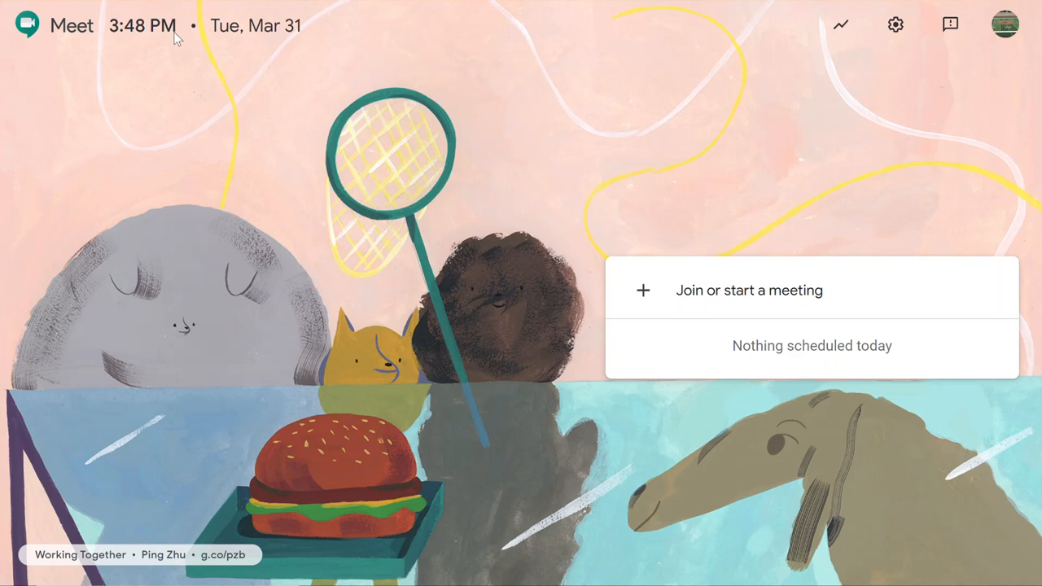
mouse_move(528, 131)
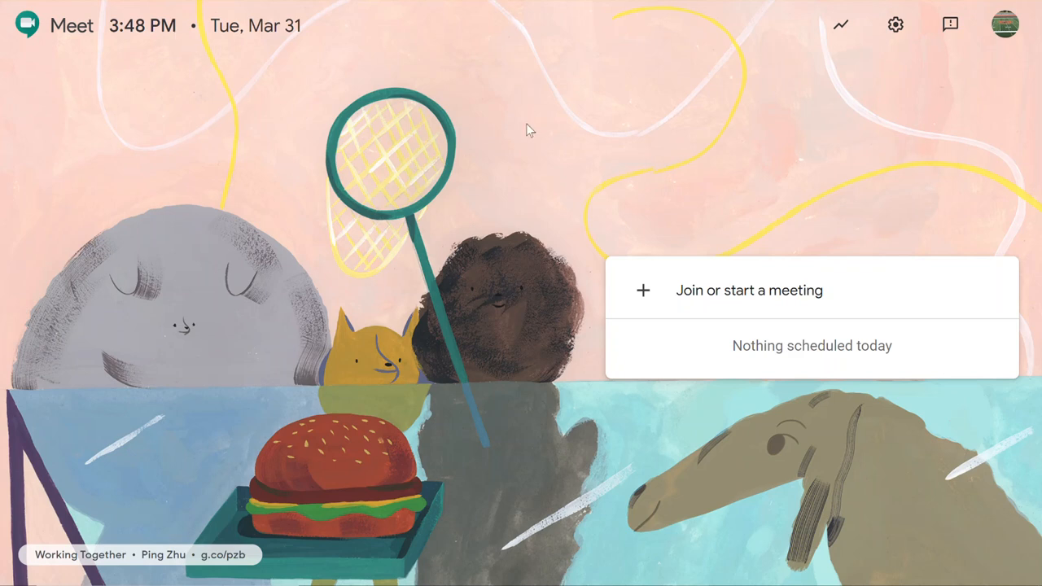
mouse_move(634, 76)
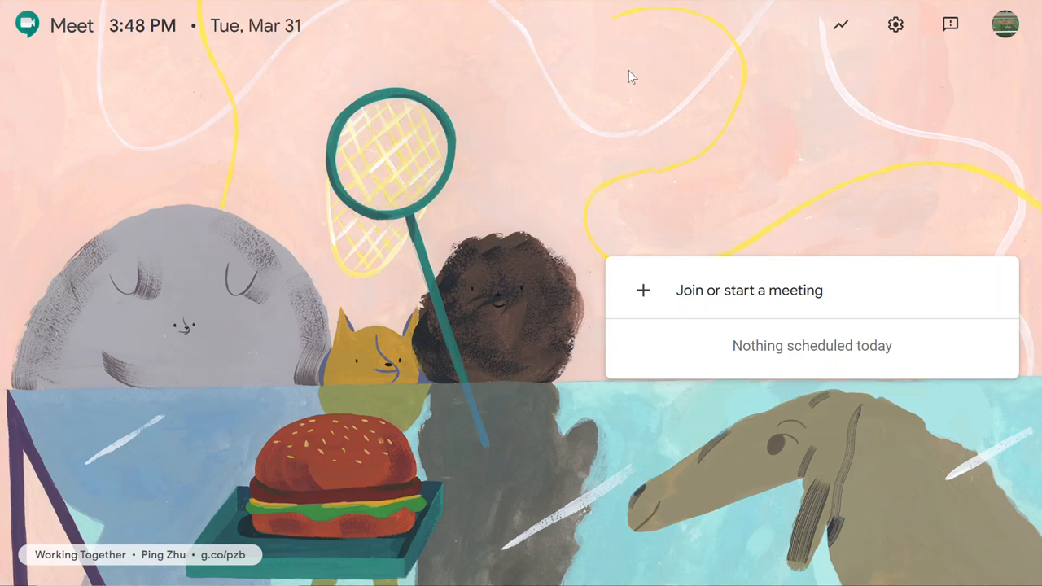
mouse_move(715, 309)
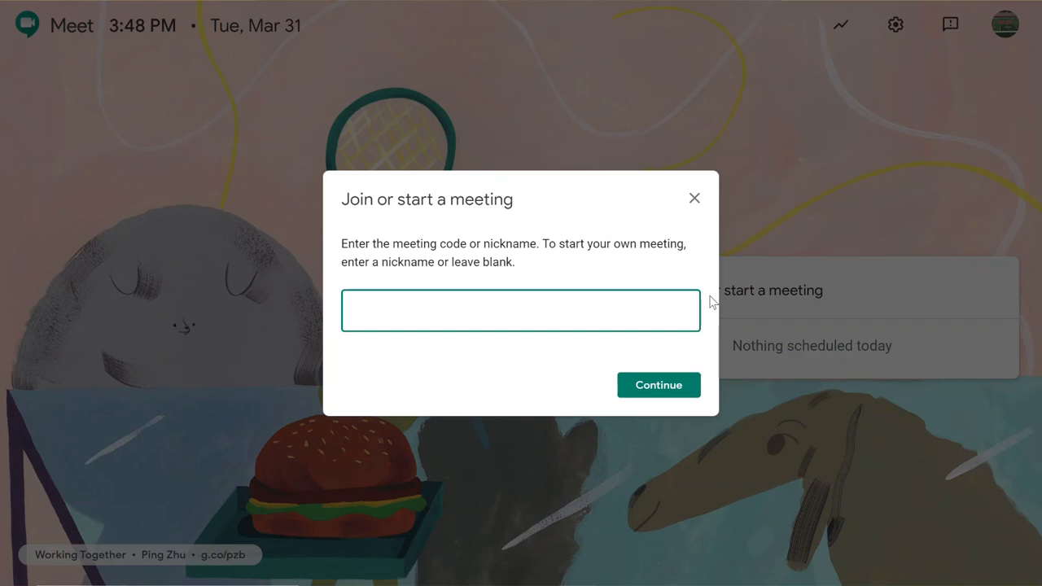
mouse_move(488, 290)
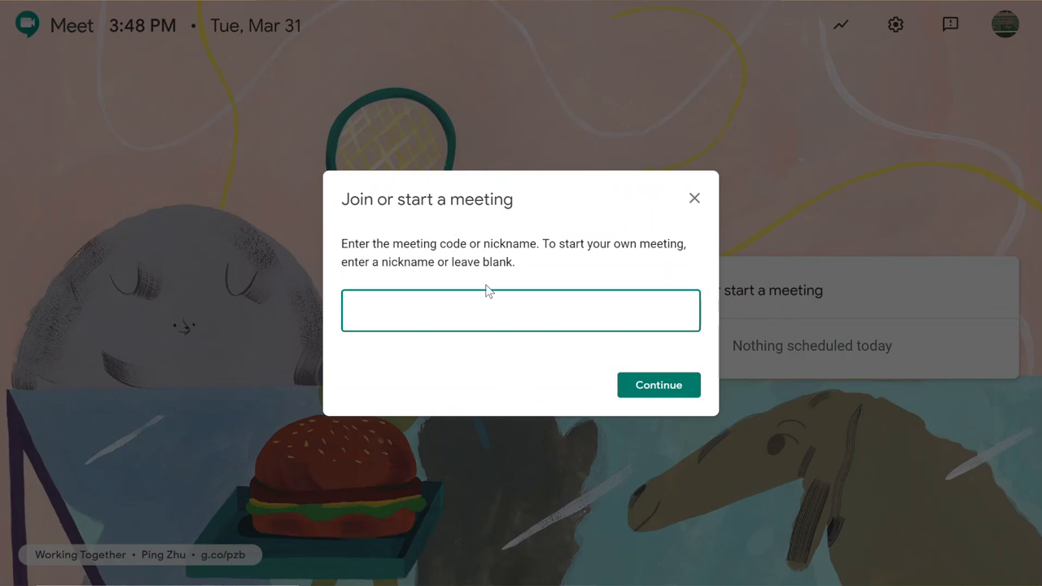
type("Derric")
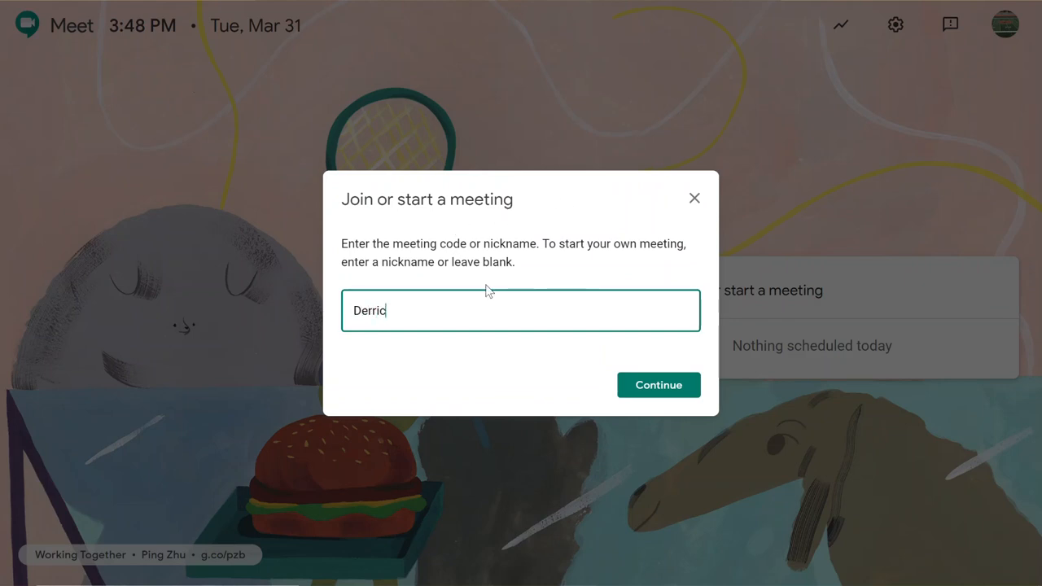
type("k")
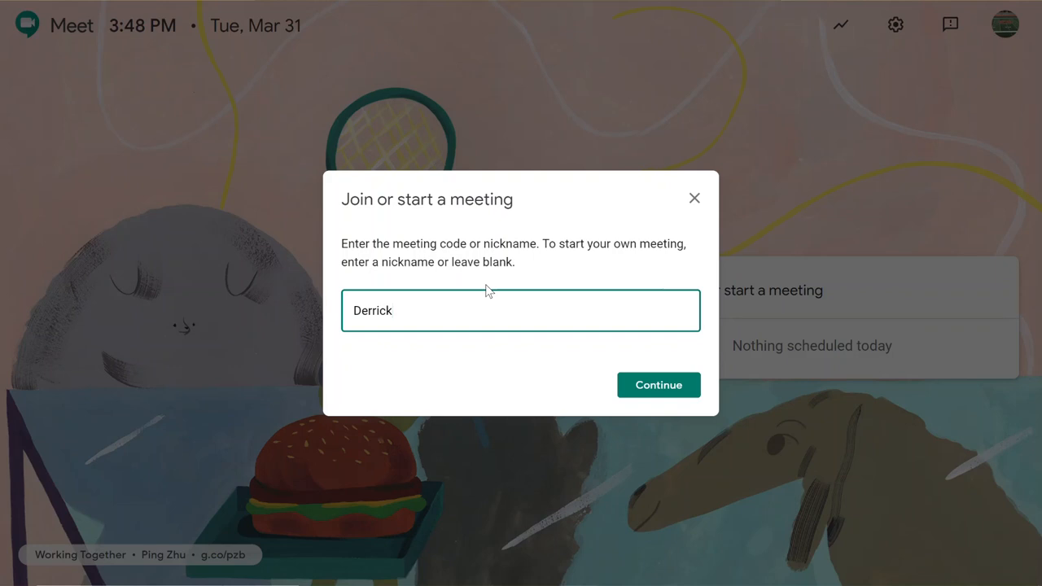
type("AM")
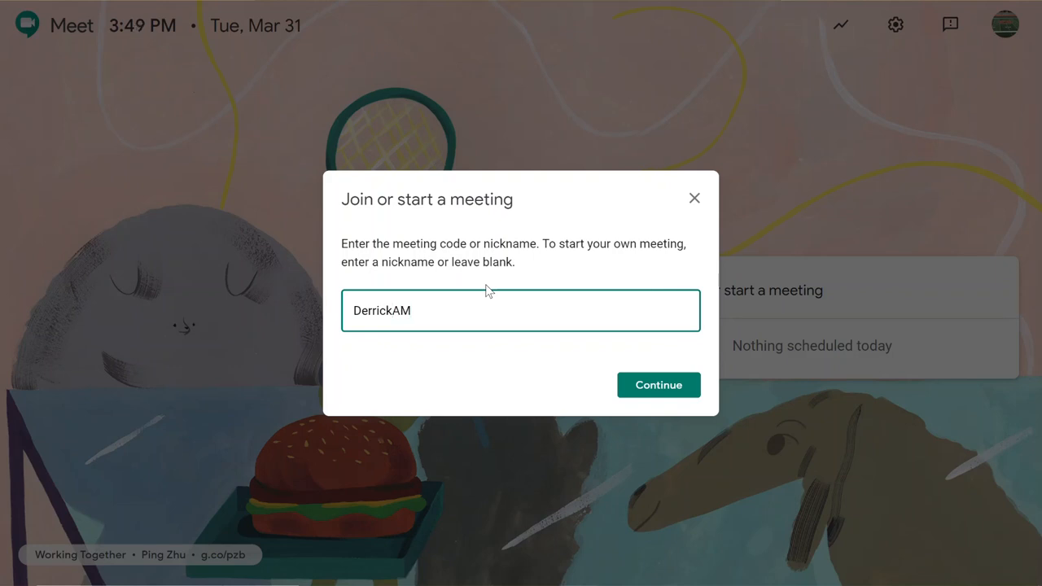
type("1")
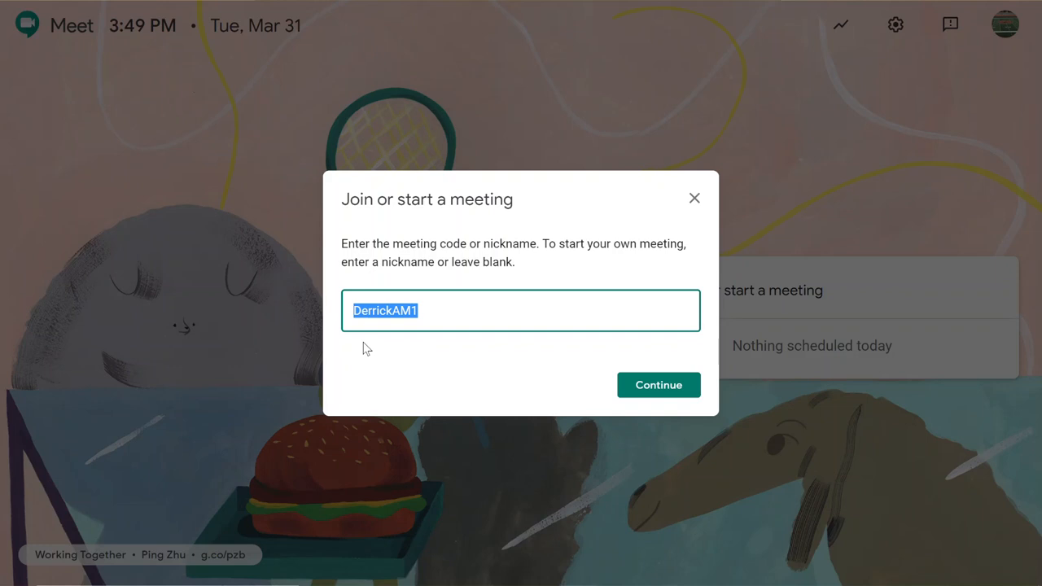
mouse_move(658, 384)
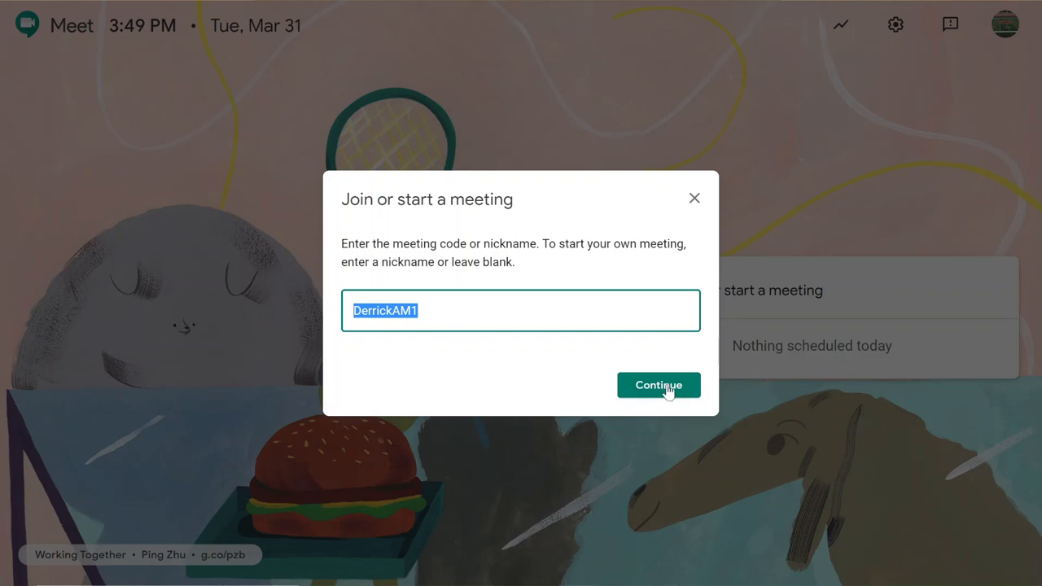
mouse_move(427, 318)
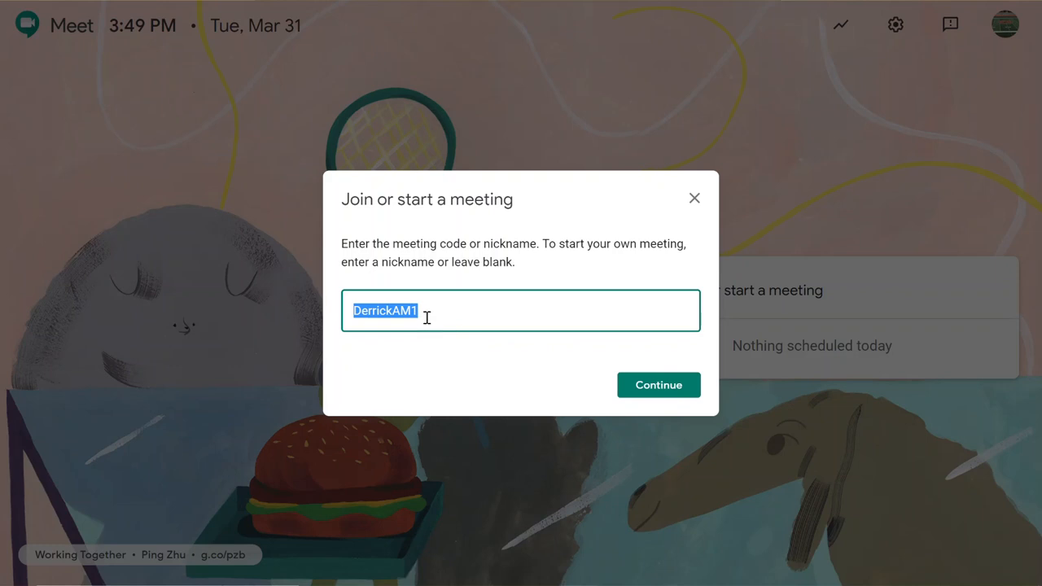
mouse_move(423, 316)
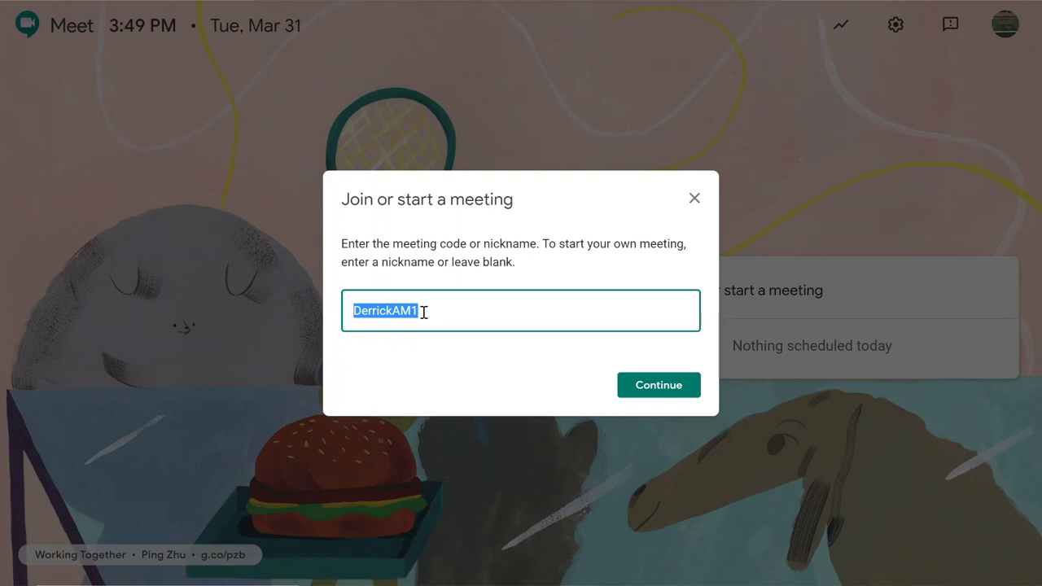
mouse_move(417, 192)
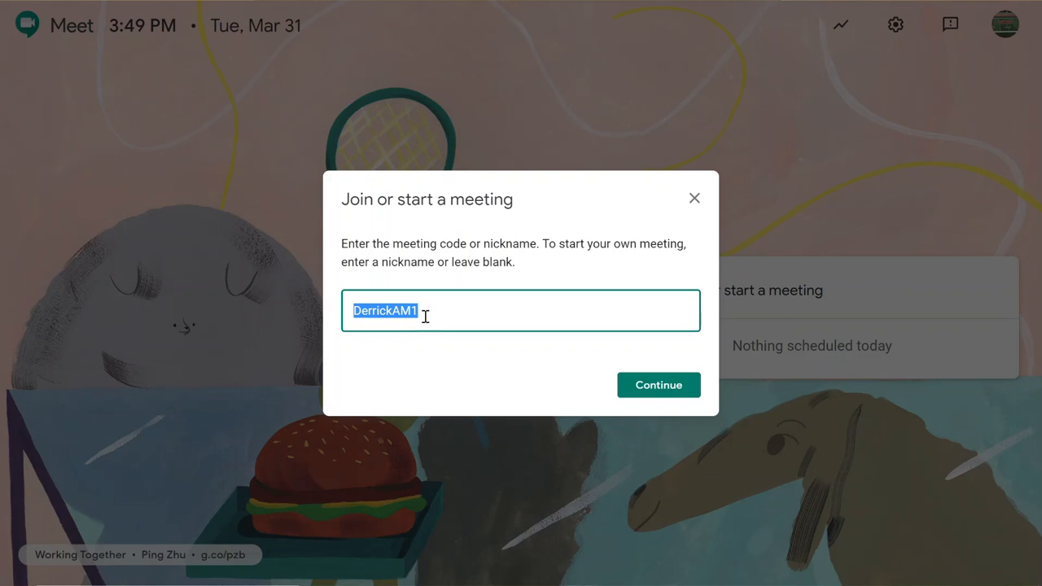
mouse_move(694, 199)
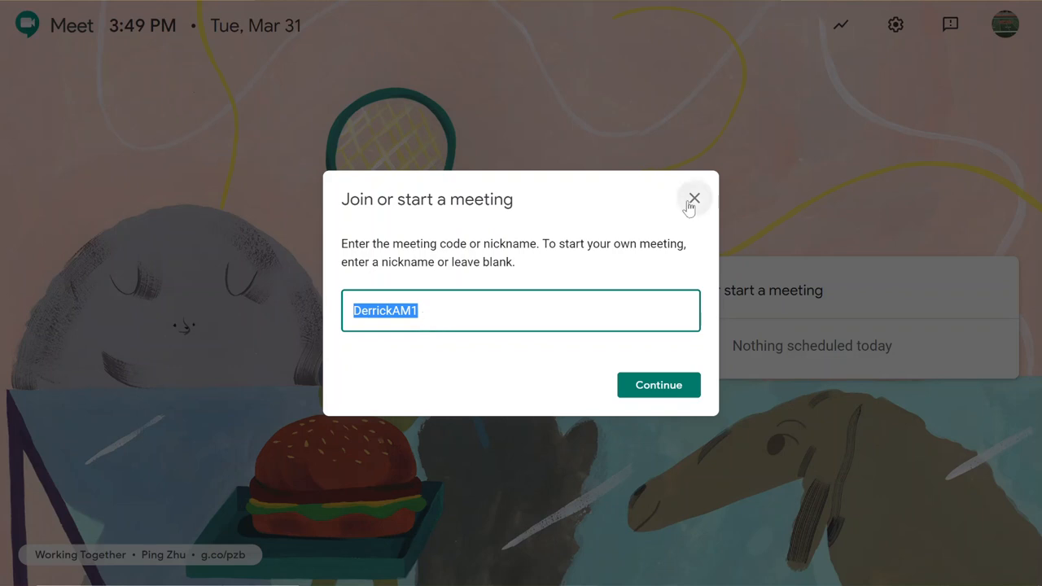
mouse_move(728, 236)
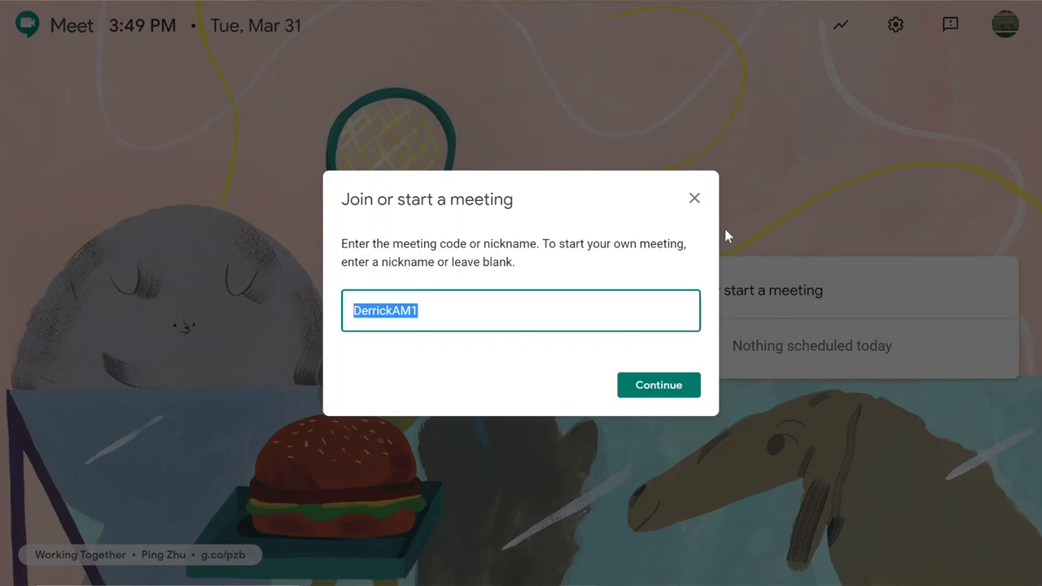